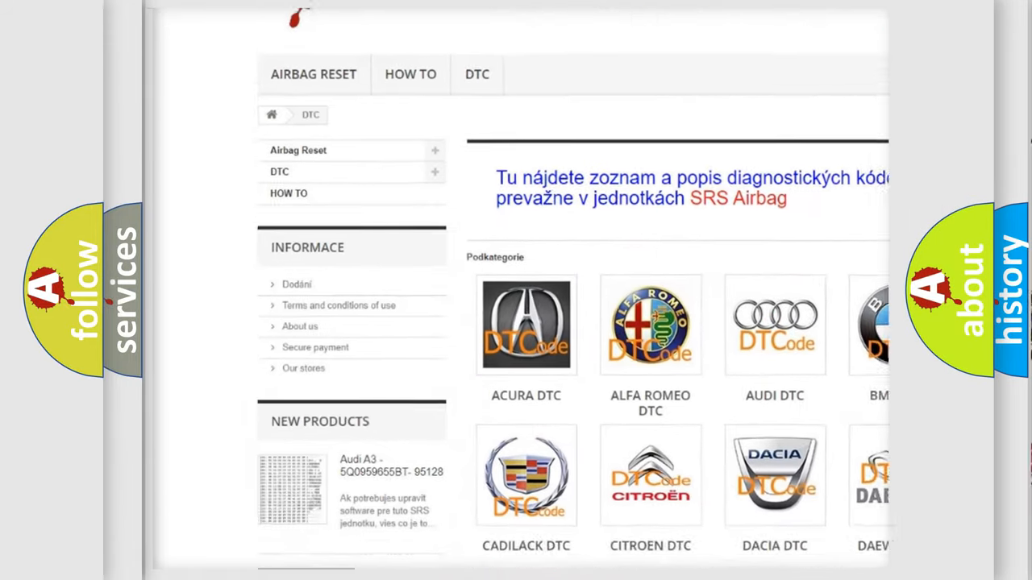
scroll(down, 3)
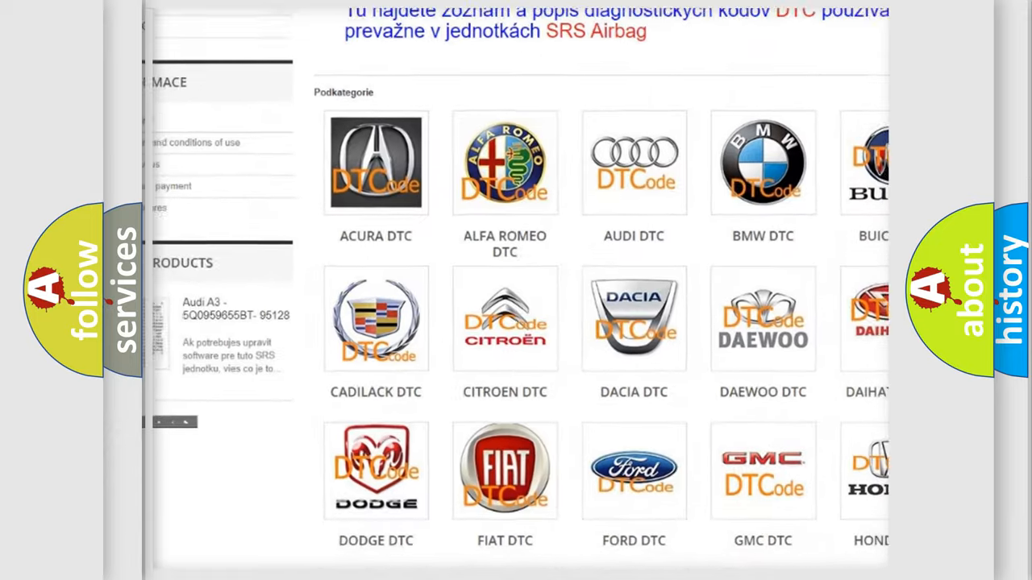